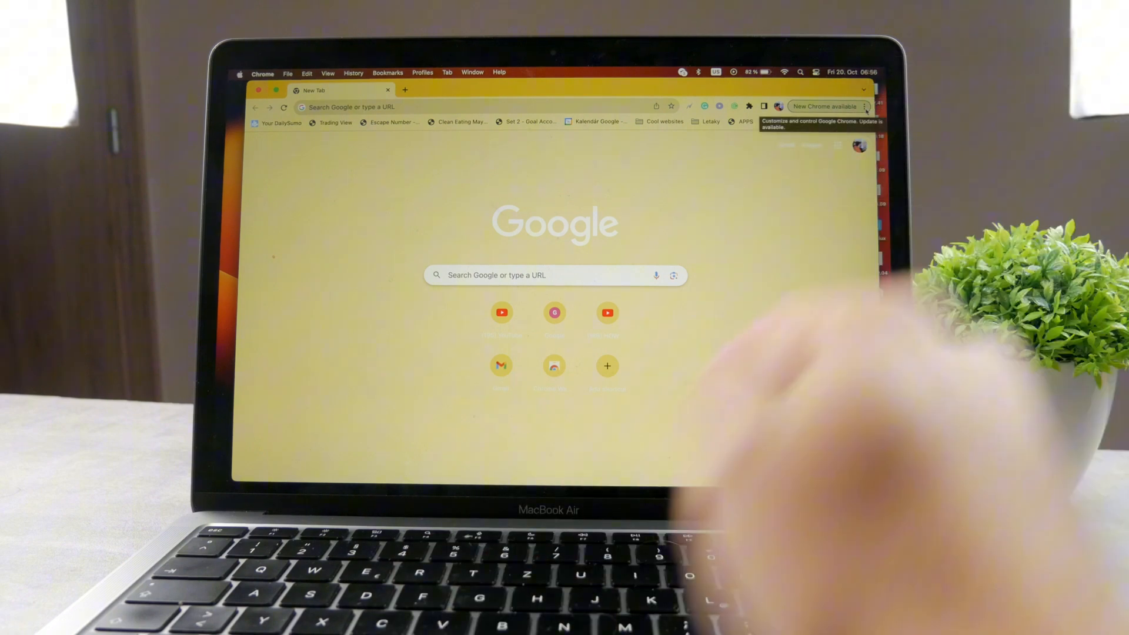
Open Chrome Settings from the macOS menu bar's Chrome menu
click(864, 107)
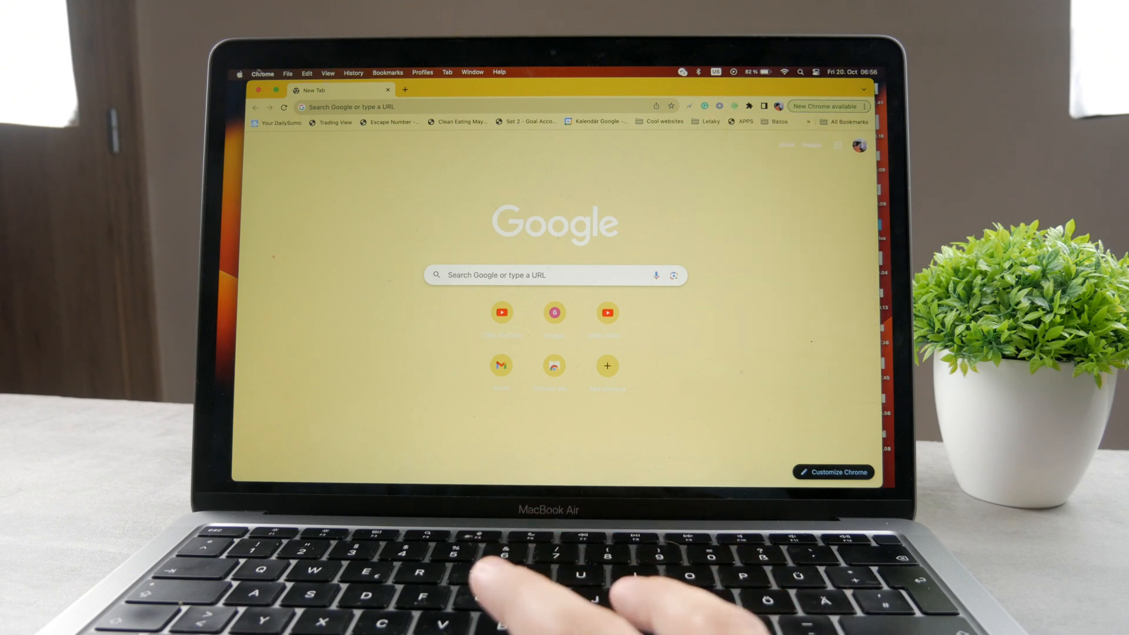
click(262, 72)
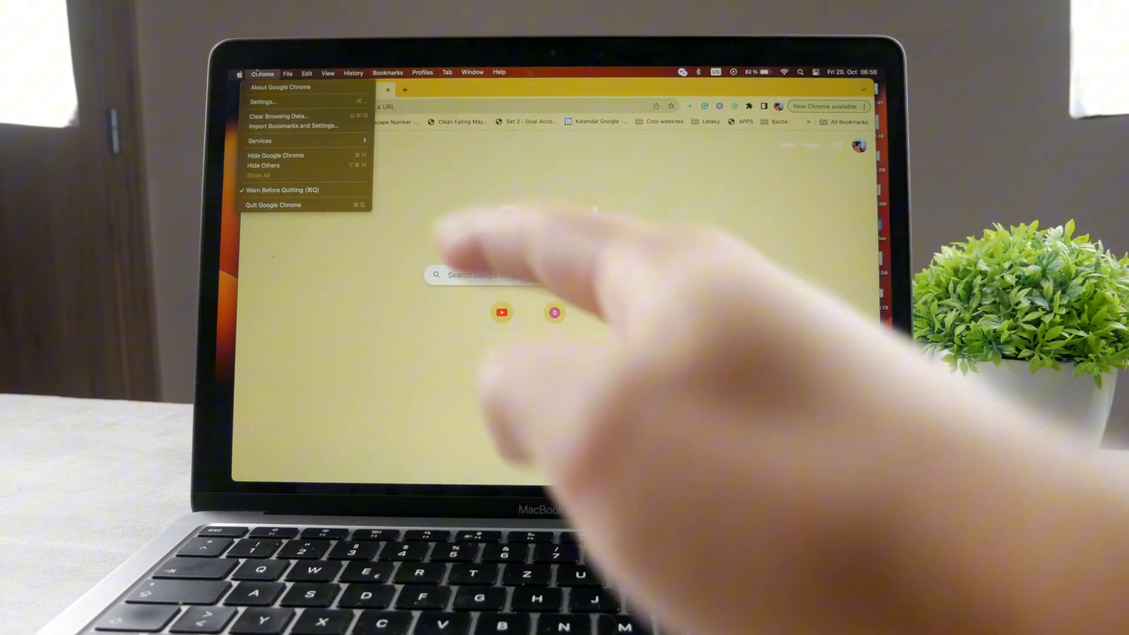
click(261, 101)
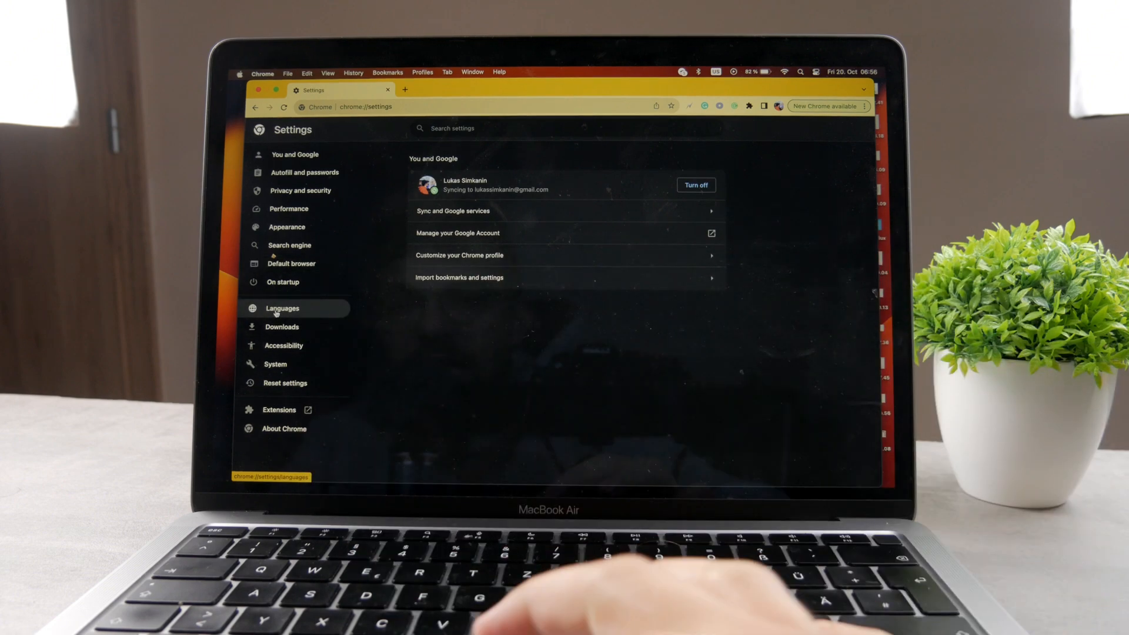
Go to the Languages section from the Settings sidebar
click(282, 308)
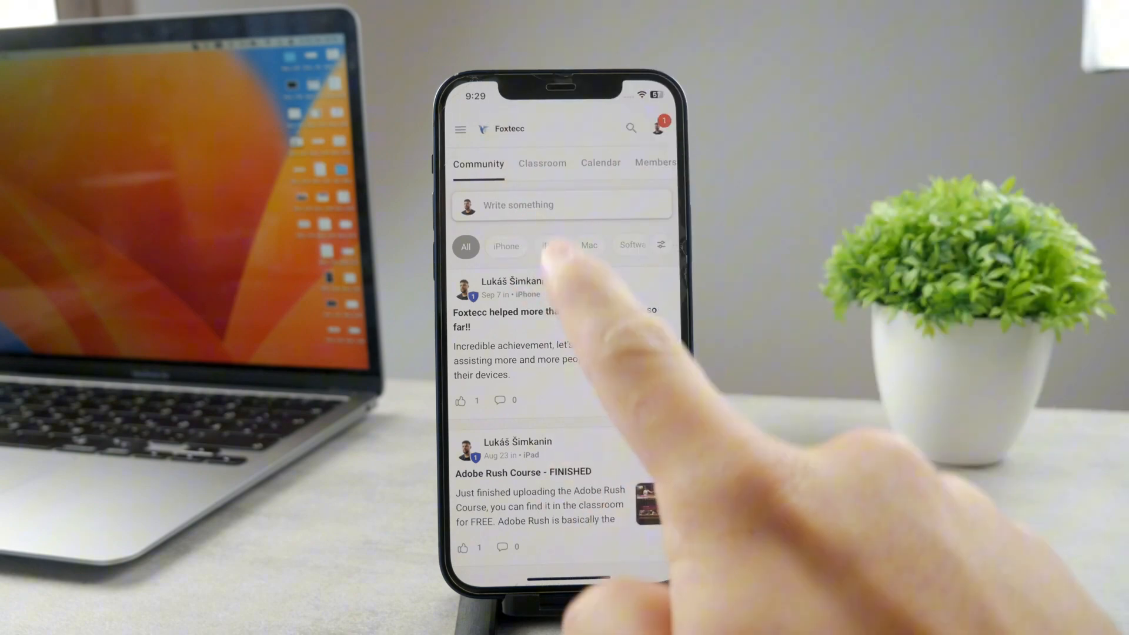
click(541, 162)
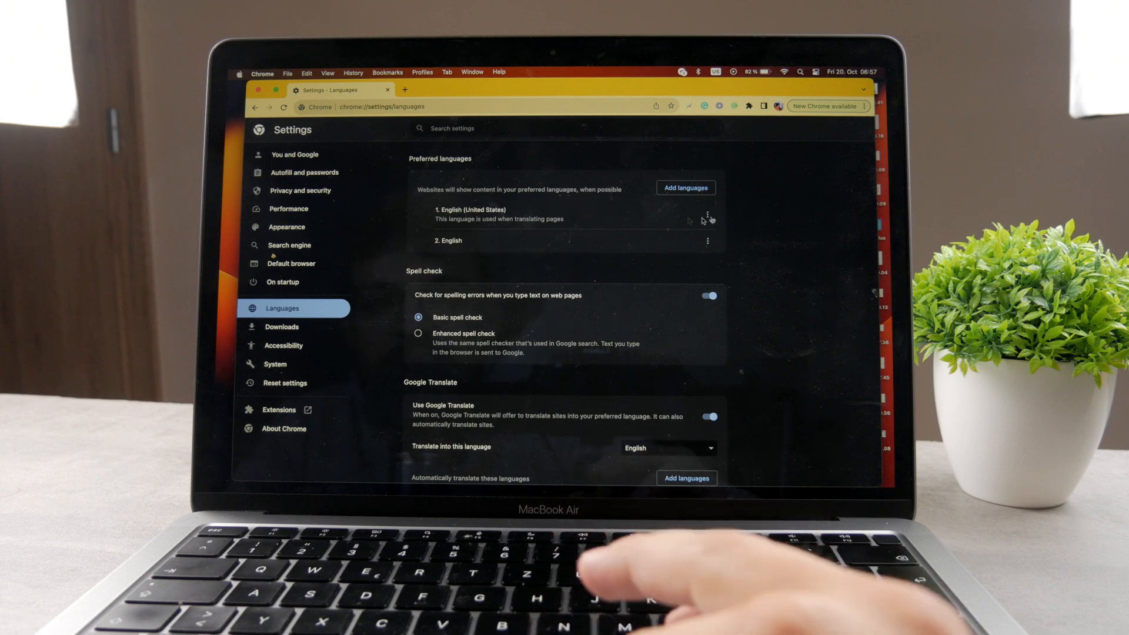
Return to the Languages settings listing the two English entries
click(684, 188)
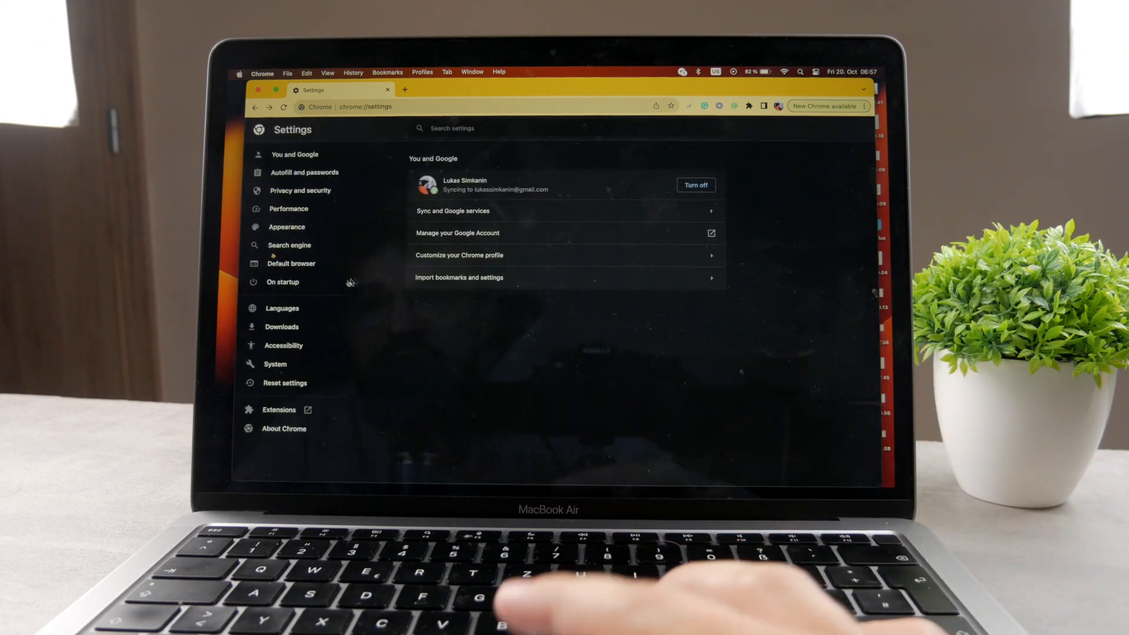
click(282, 308)
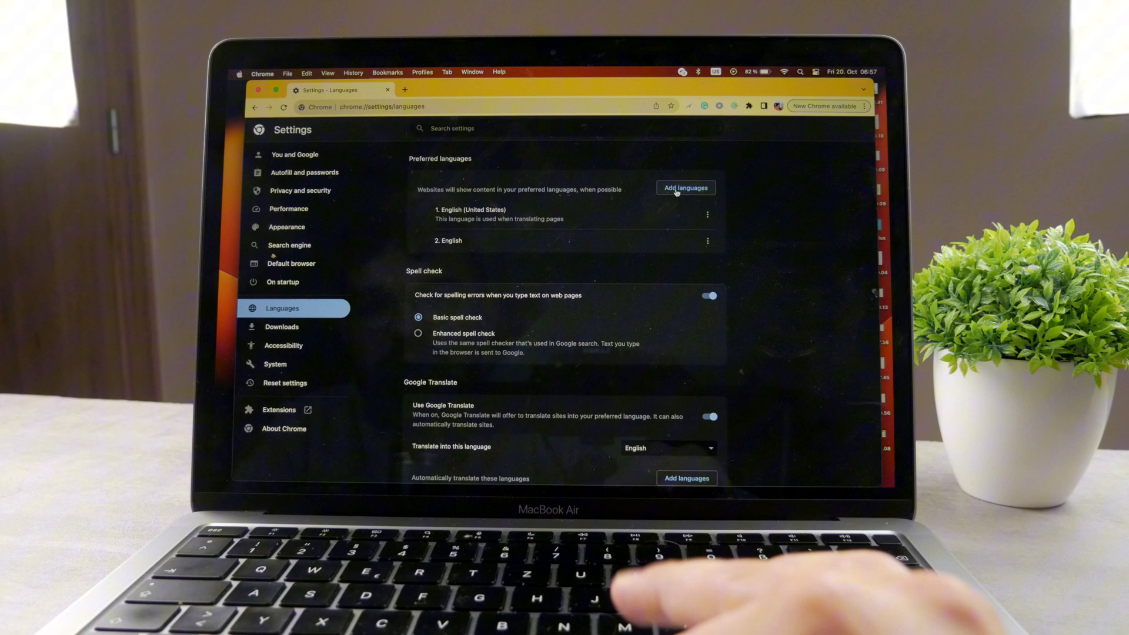
Search the Add languages list for Slovak, tick Slovak – slovenčina and add it
click(684, 188)
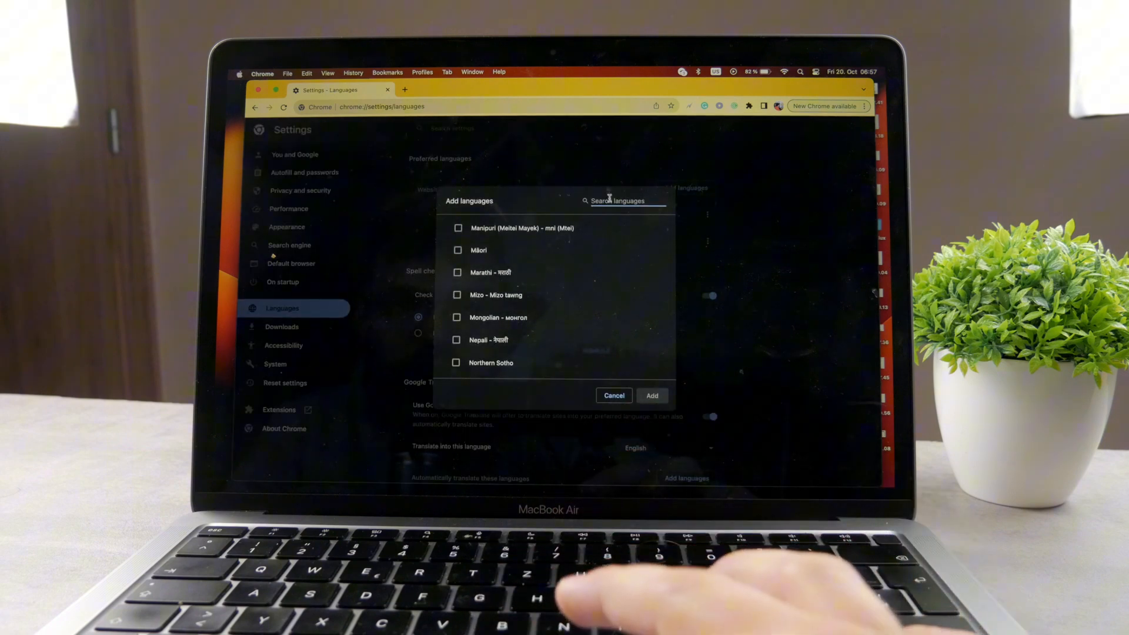
text(sloc)
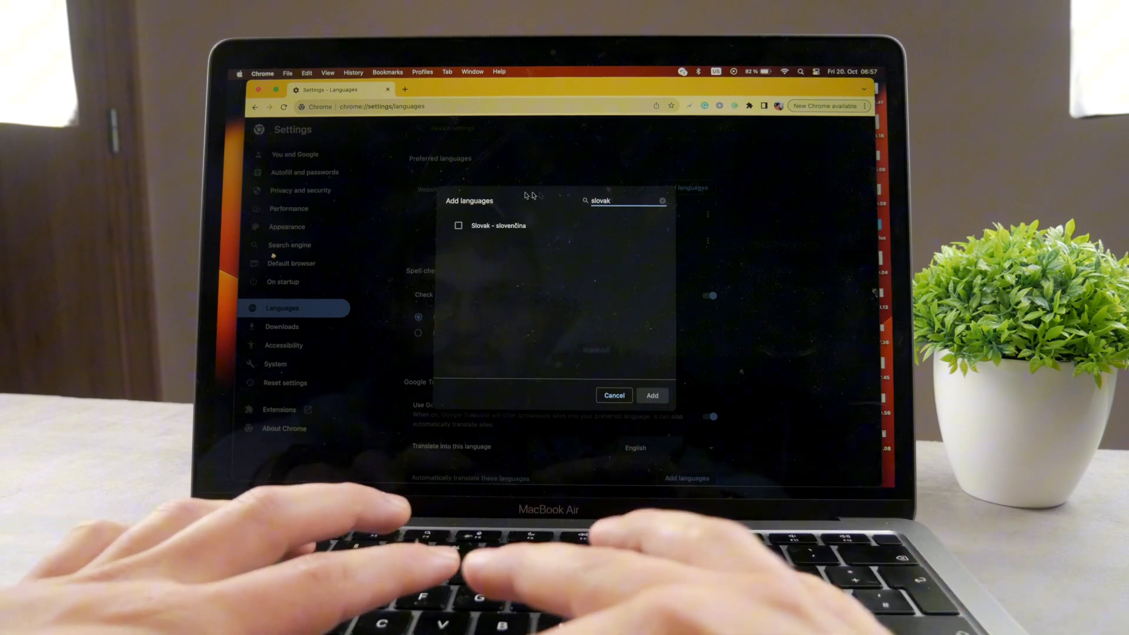
click(457, 226)
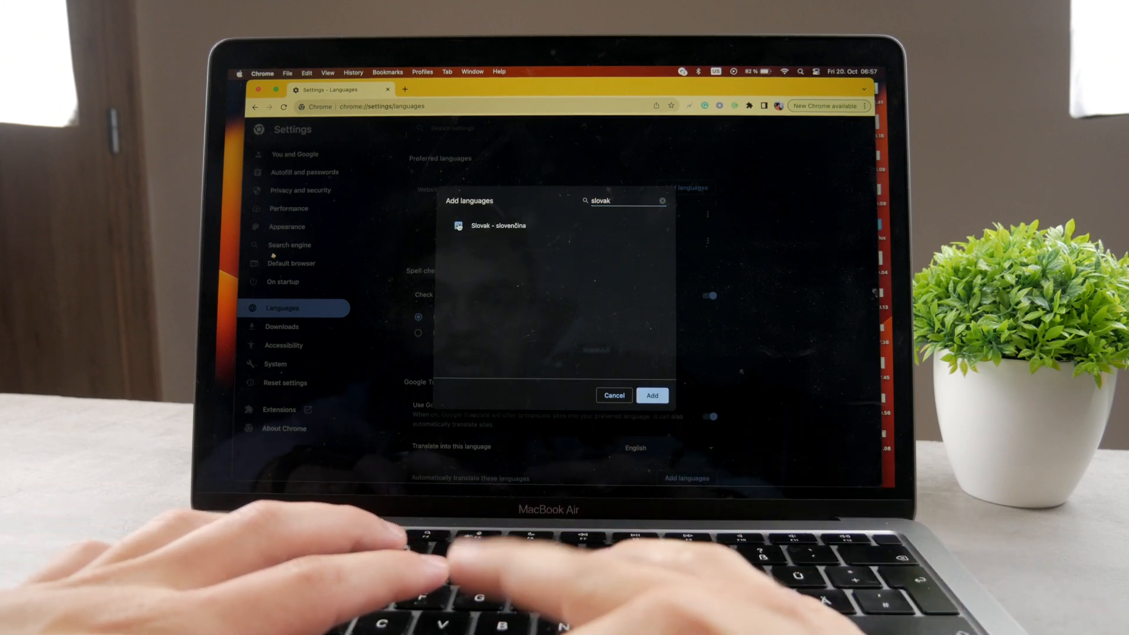
click(614, 395)
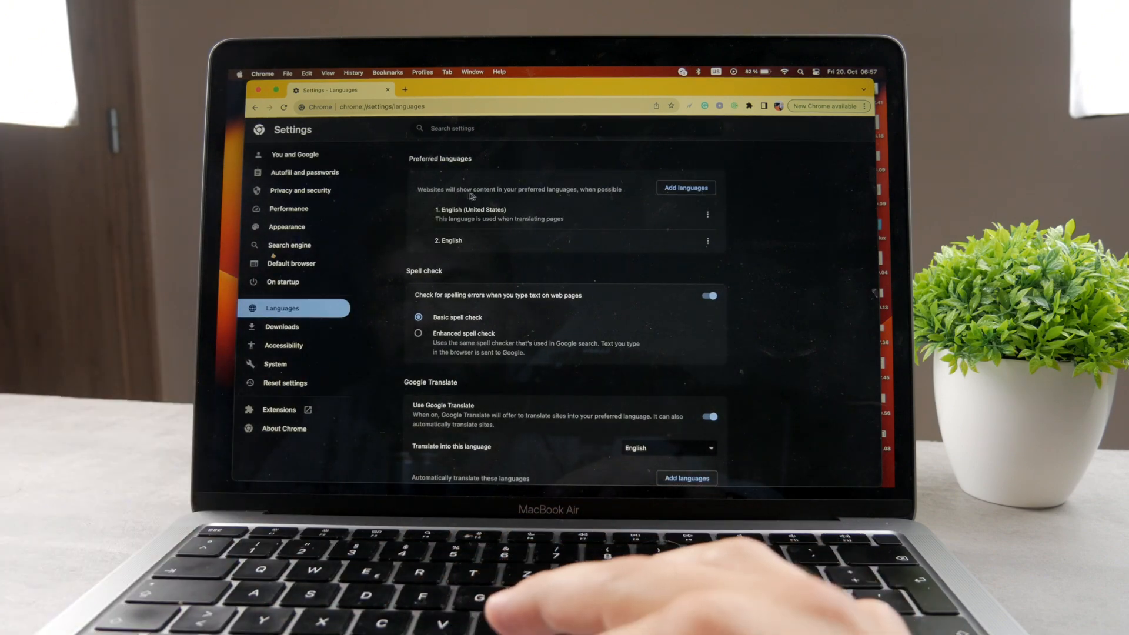
scroll(down, 3)
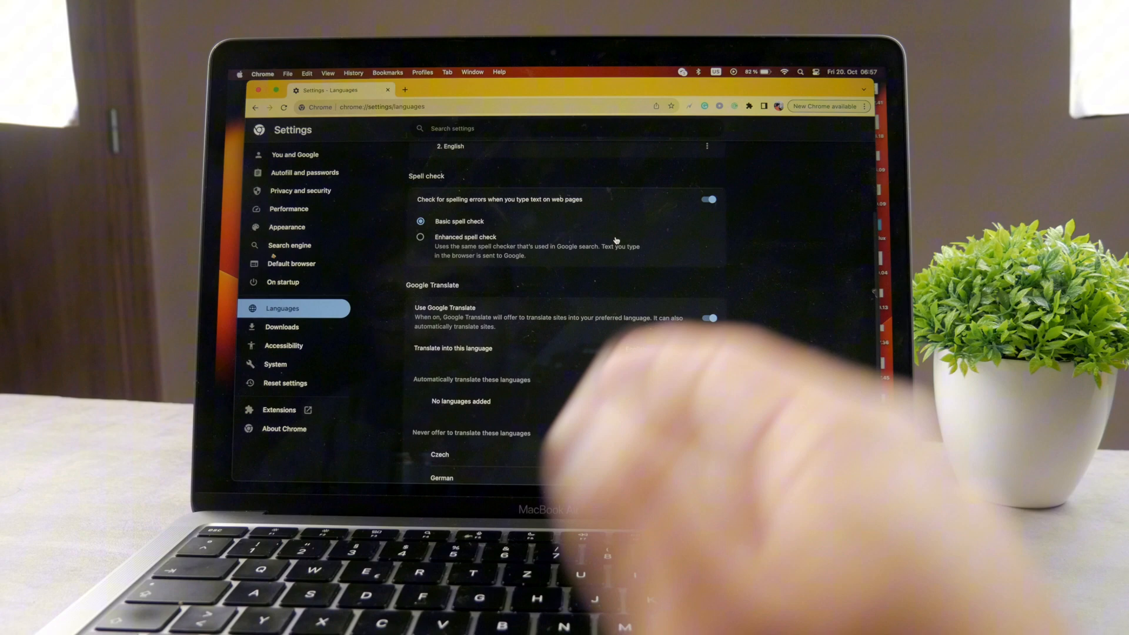
scroll(down, 3)
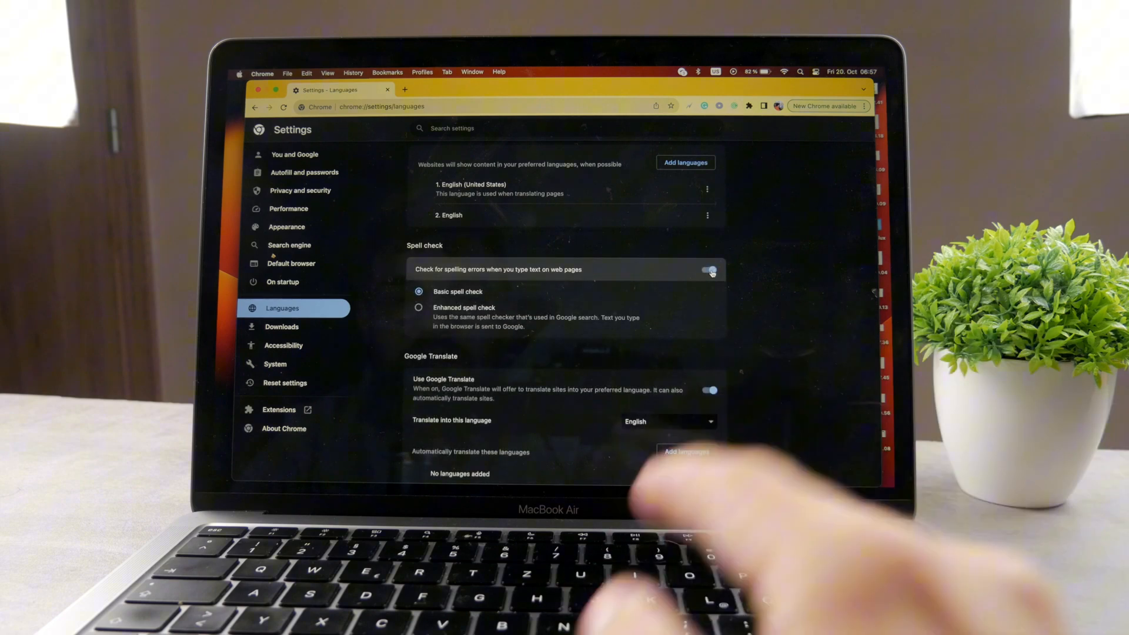
scroll(down, 3)
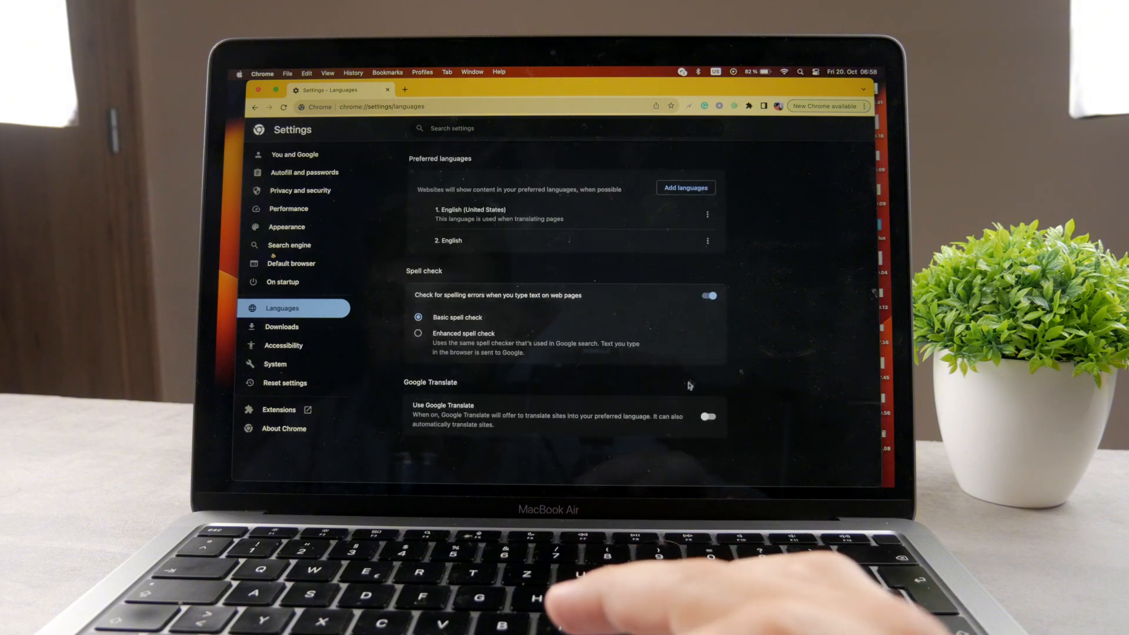
click(708, 416)
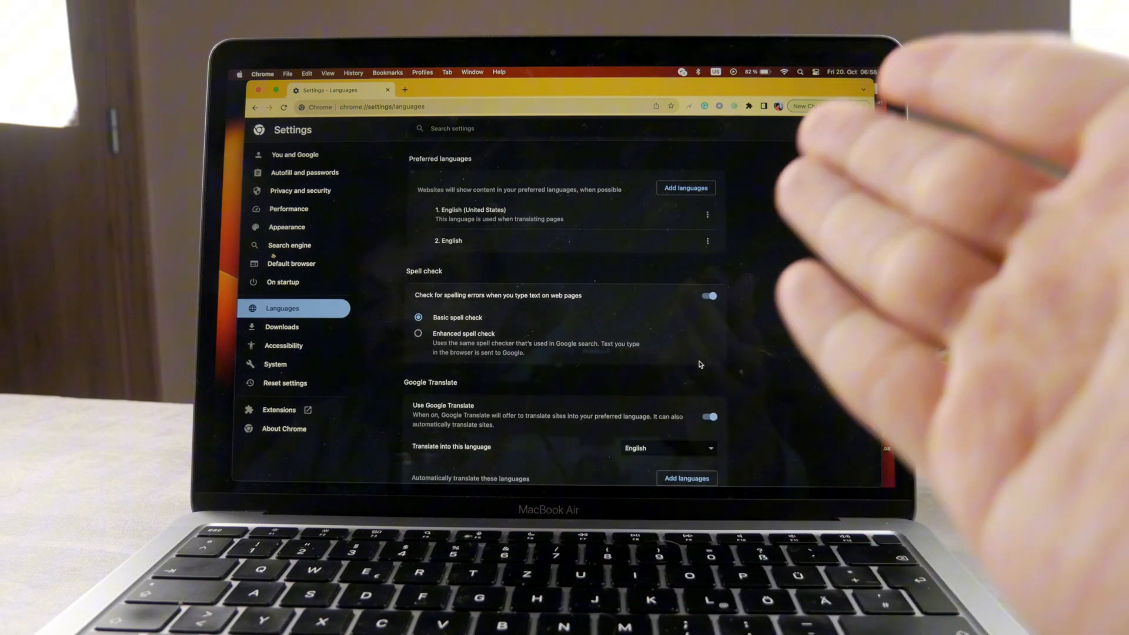
scroll(down, 3)
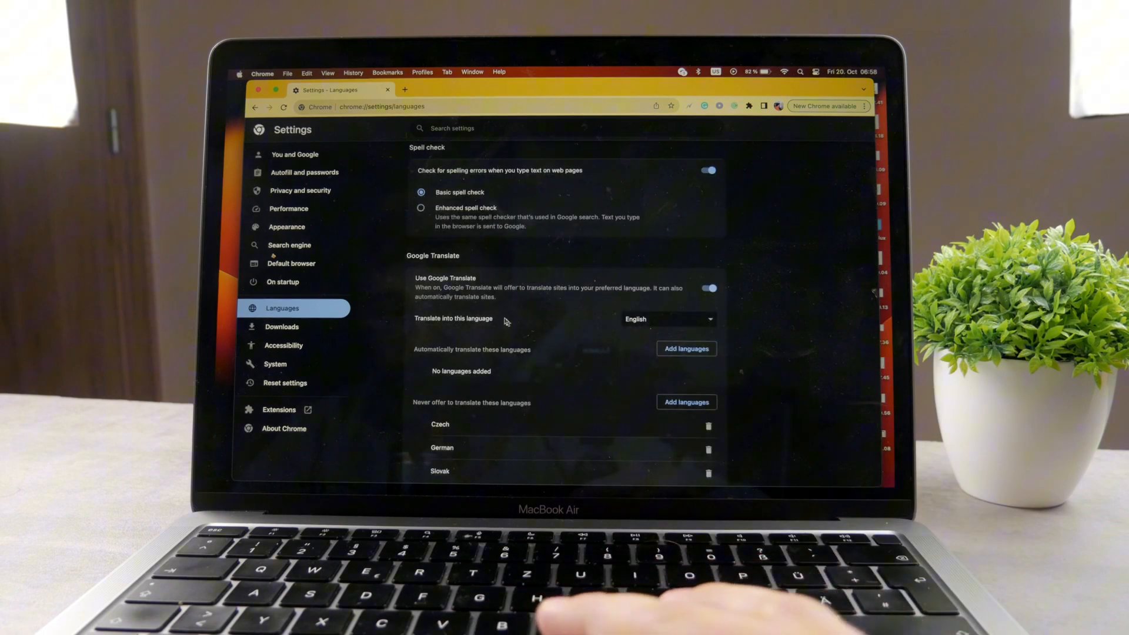
Keep English as the translation target and add Croatian to the automatically translated languages
click(665, 318)
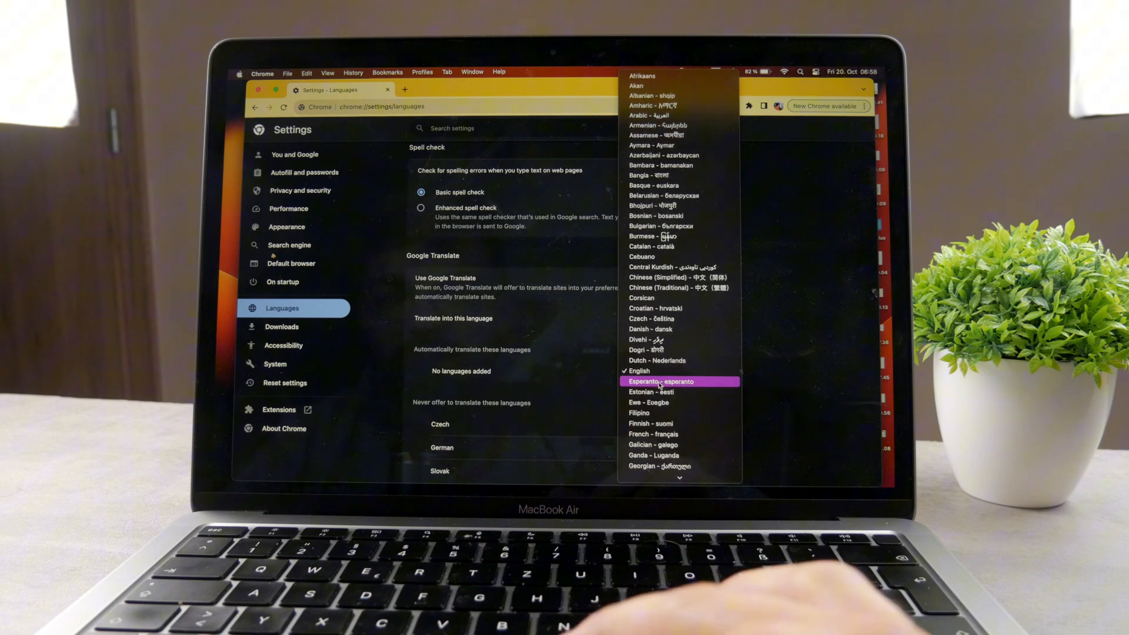
click(637, 370)
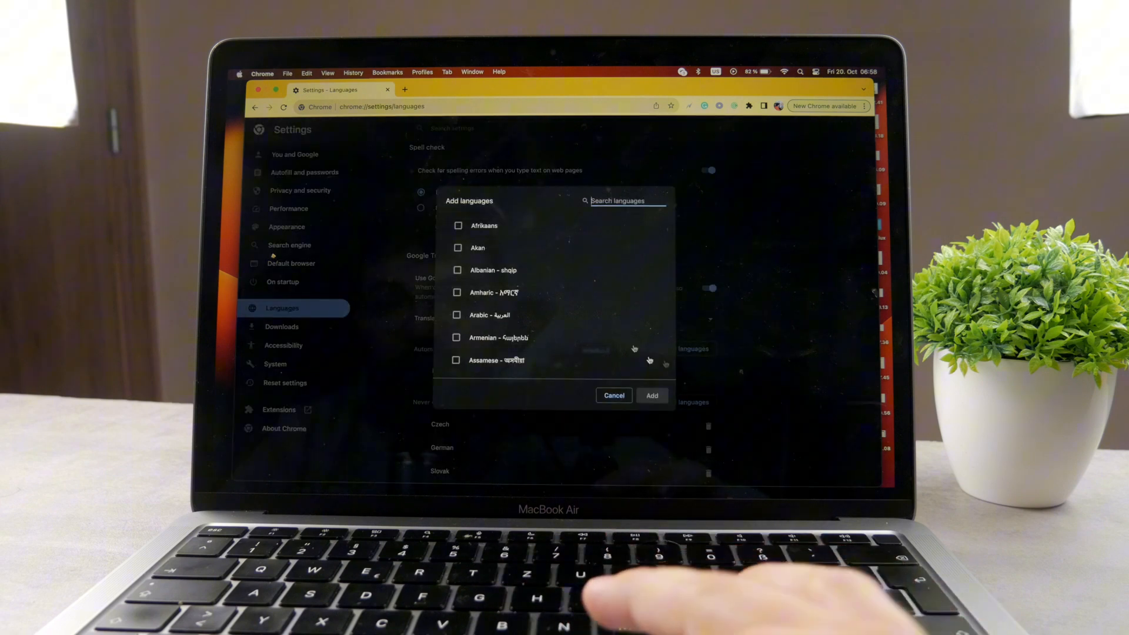
scroll(down, 3)
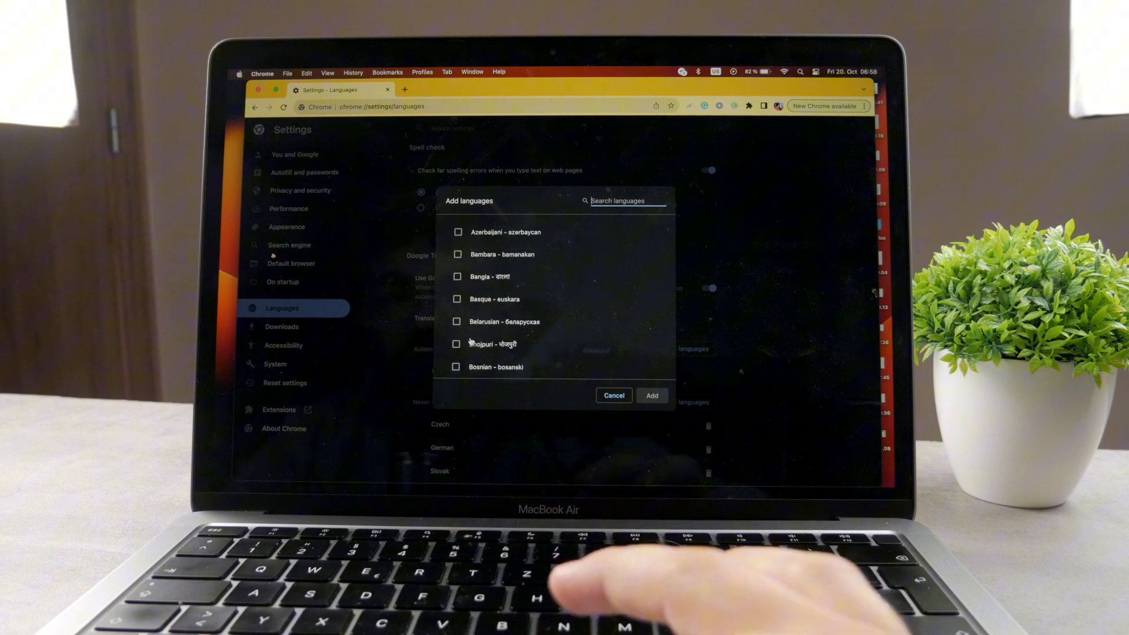
scroll(down, 3)
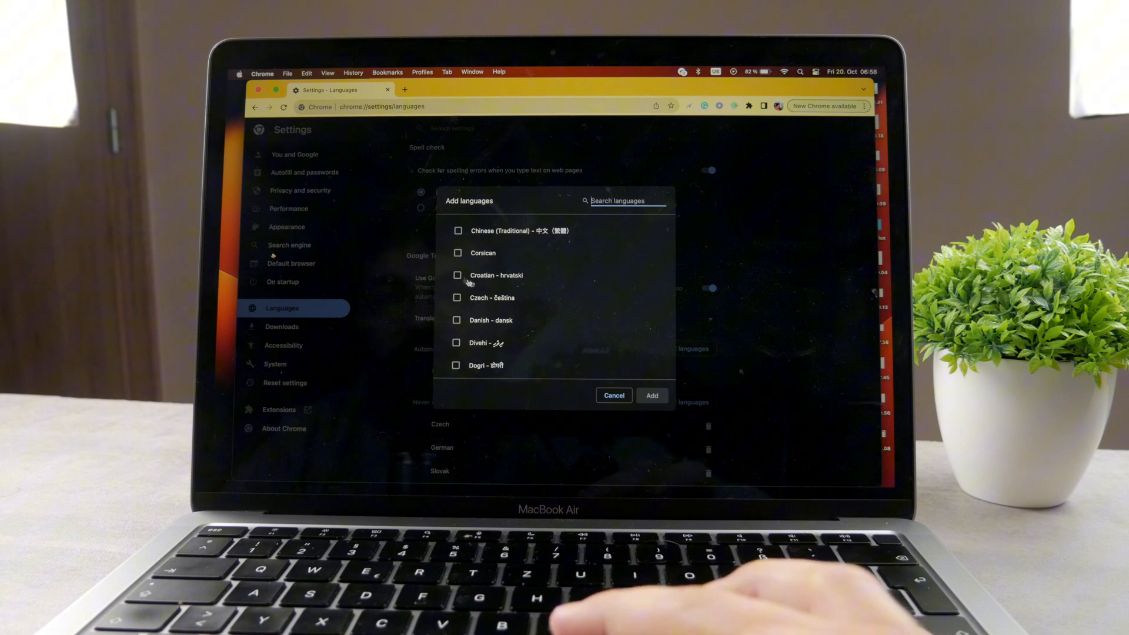
click(650, 395)
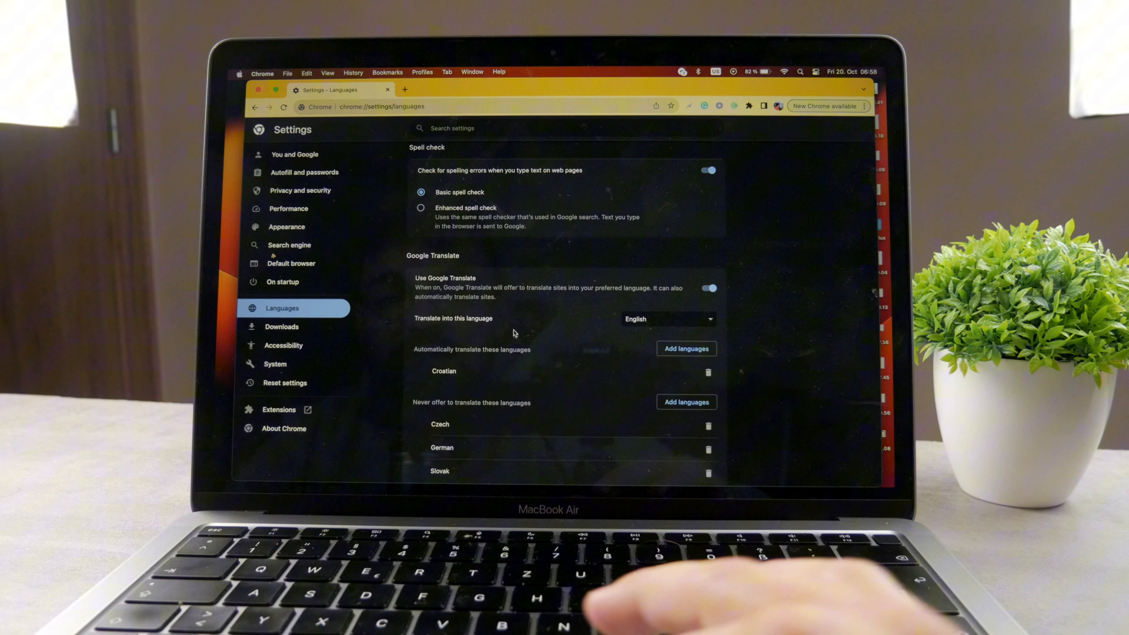
mouse_move(621, 358)
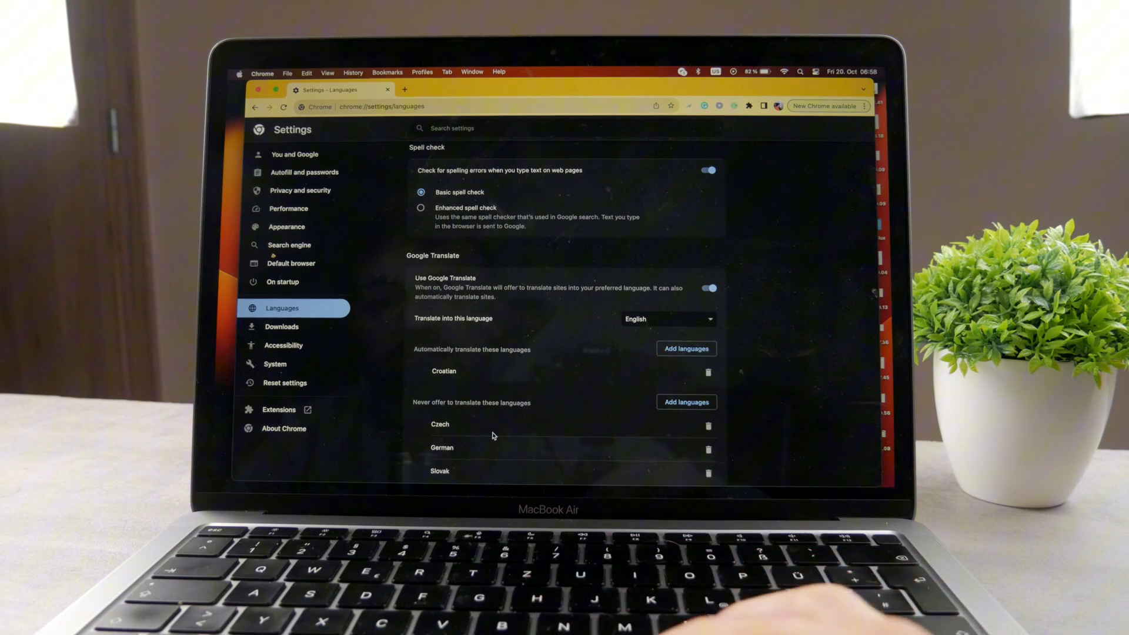
Cancel the Add languages dialog and delete Croatian, leaving the auto-translate list empty
click(684, 403)
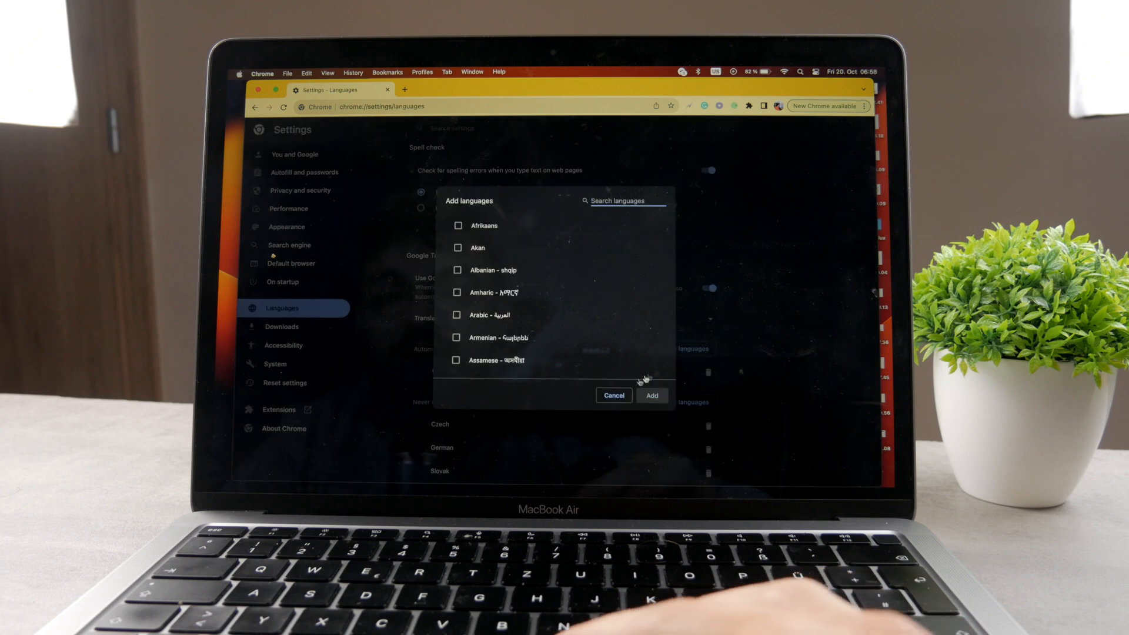
click(613, 395)
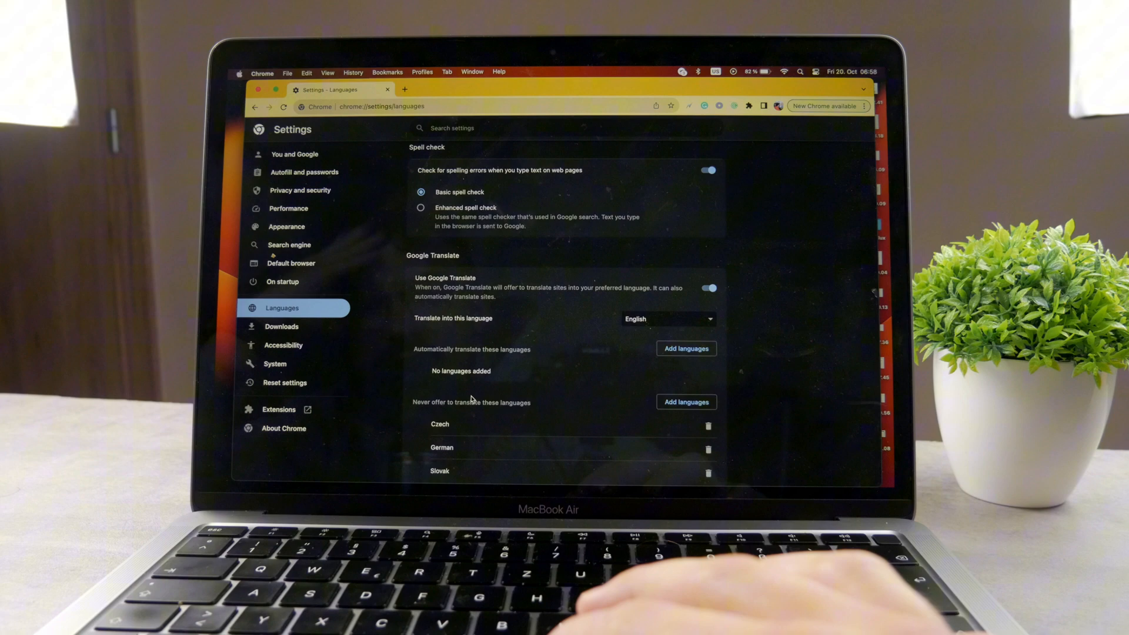
scroll(down, 3)
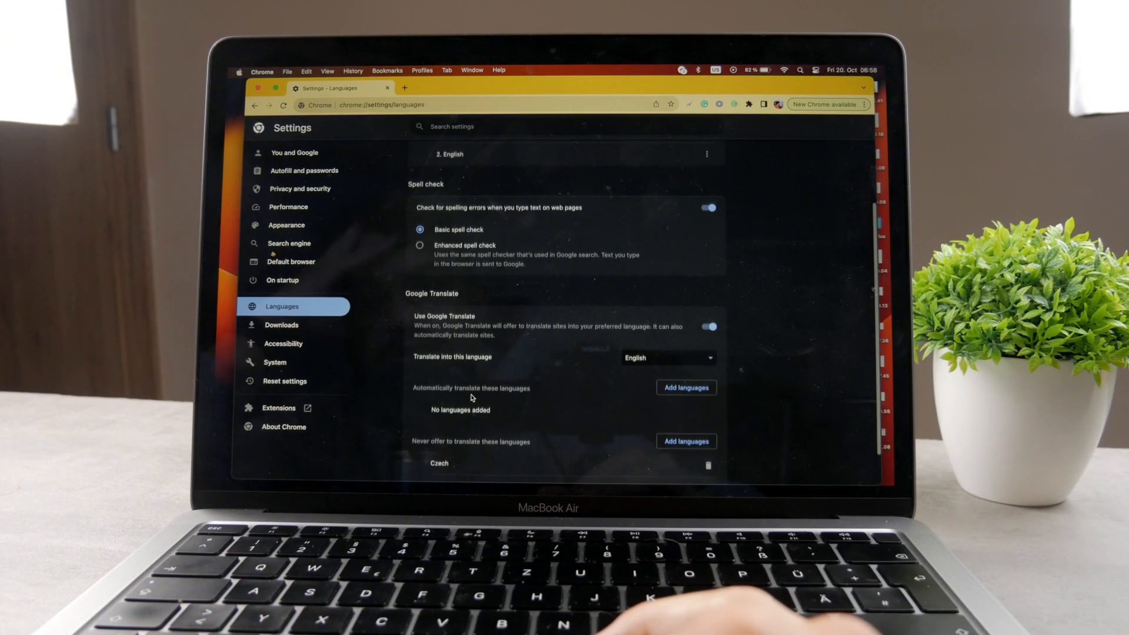
scroll(up, 3)
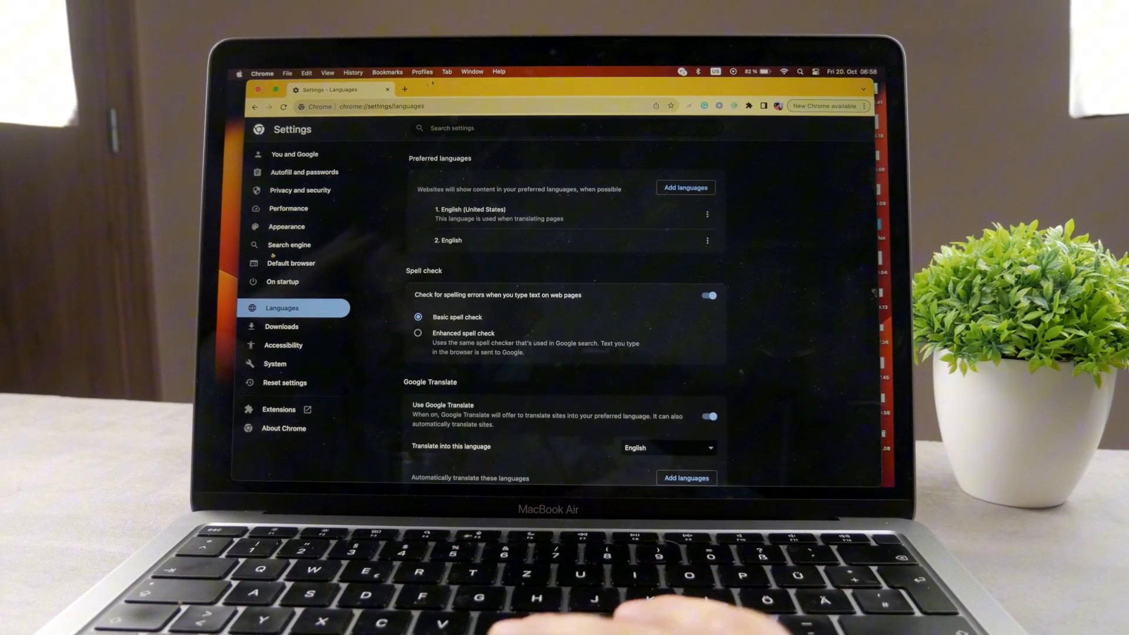